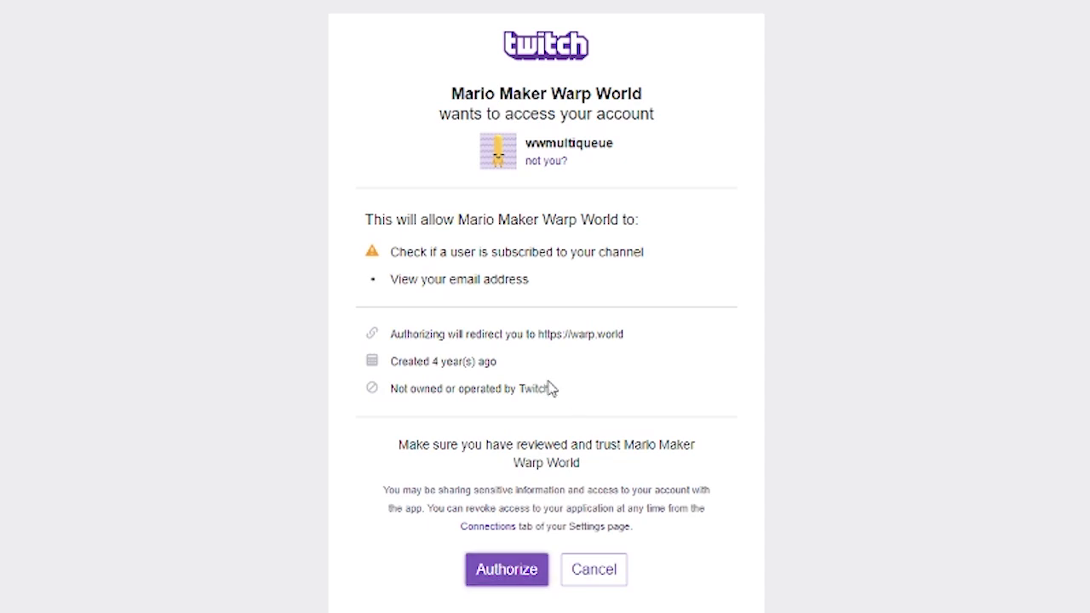
Step: Authorize Mario Maker Warp World to access the Twitch account
{"action": "left_click", "coordinate": [506, 570]}
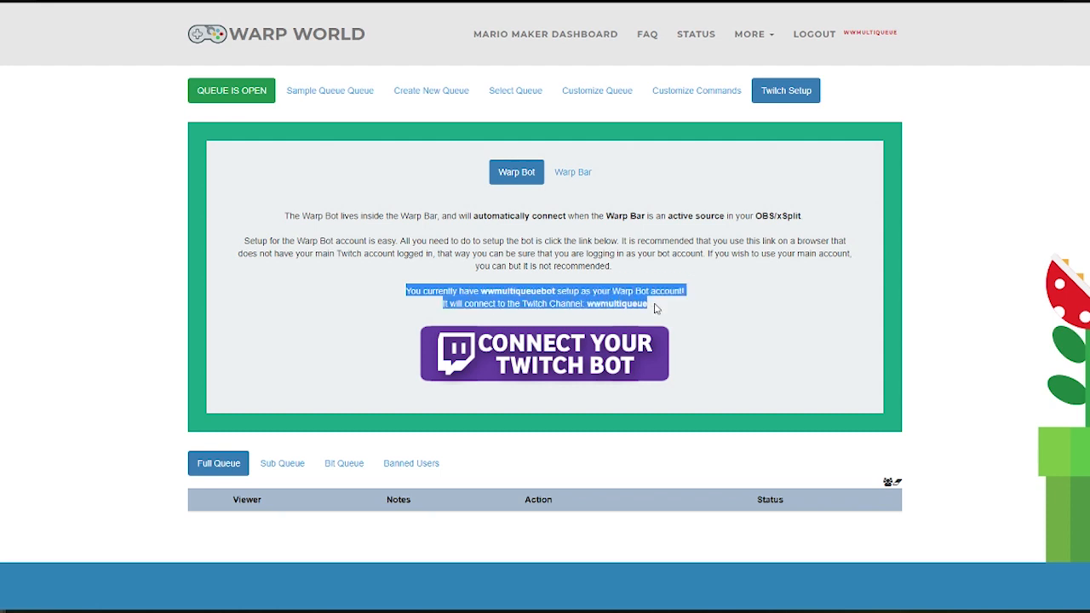